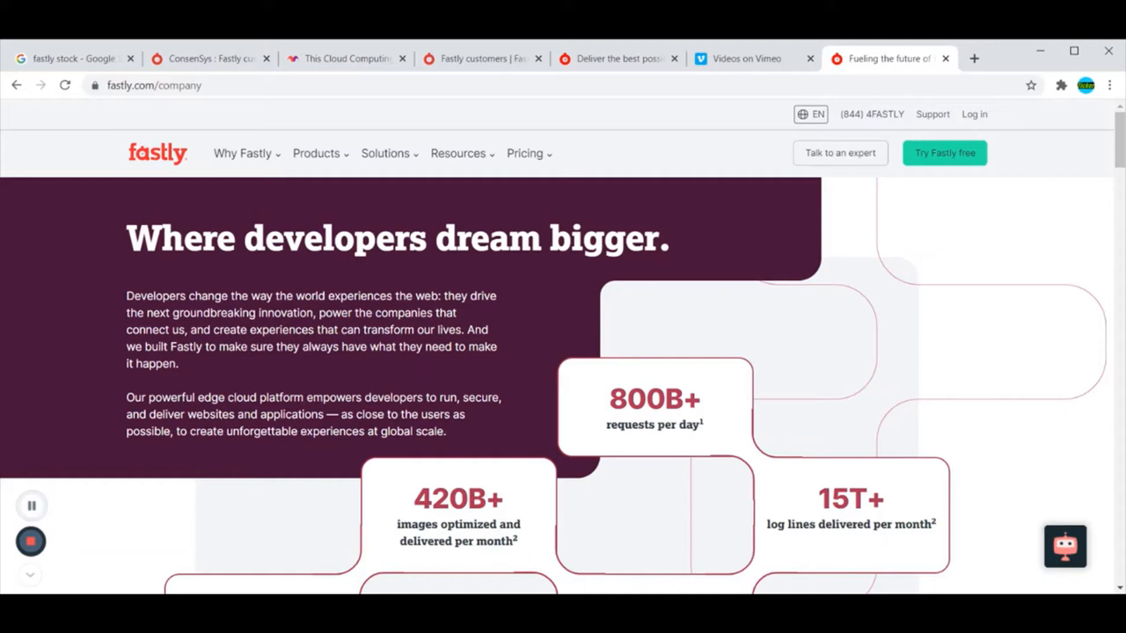
mouse_move(658, 153)
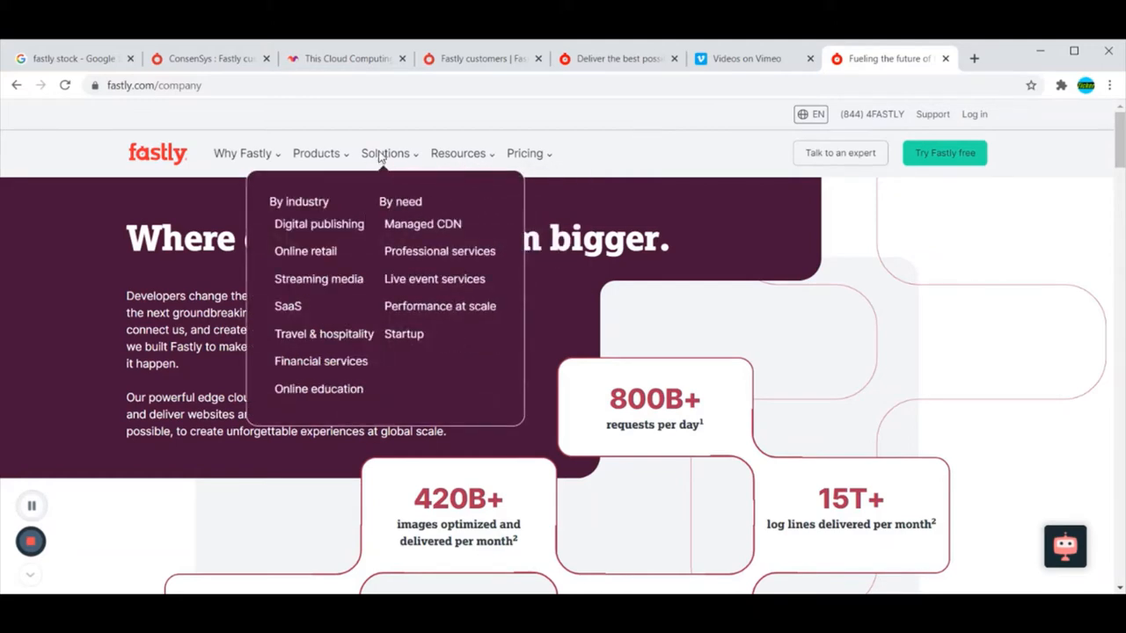
mouse_move(381, 156)
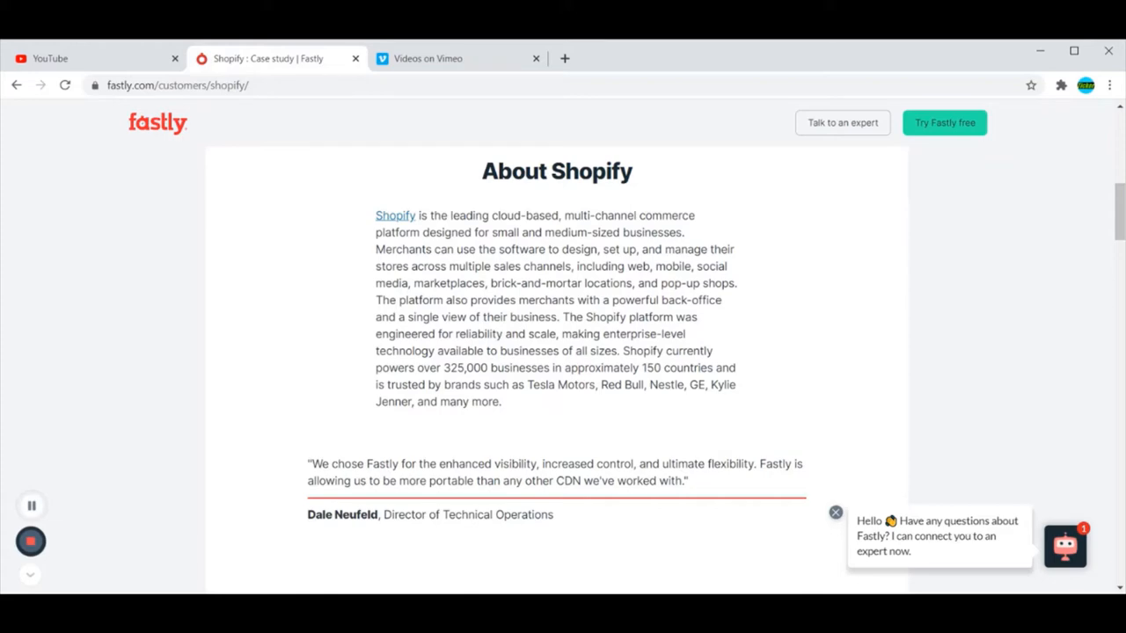
scroll("down", 3)
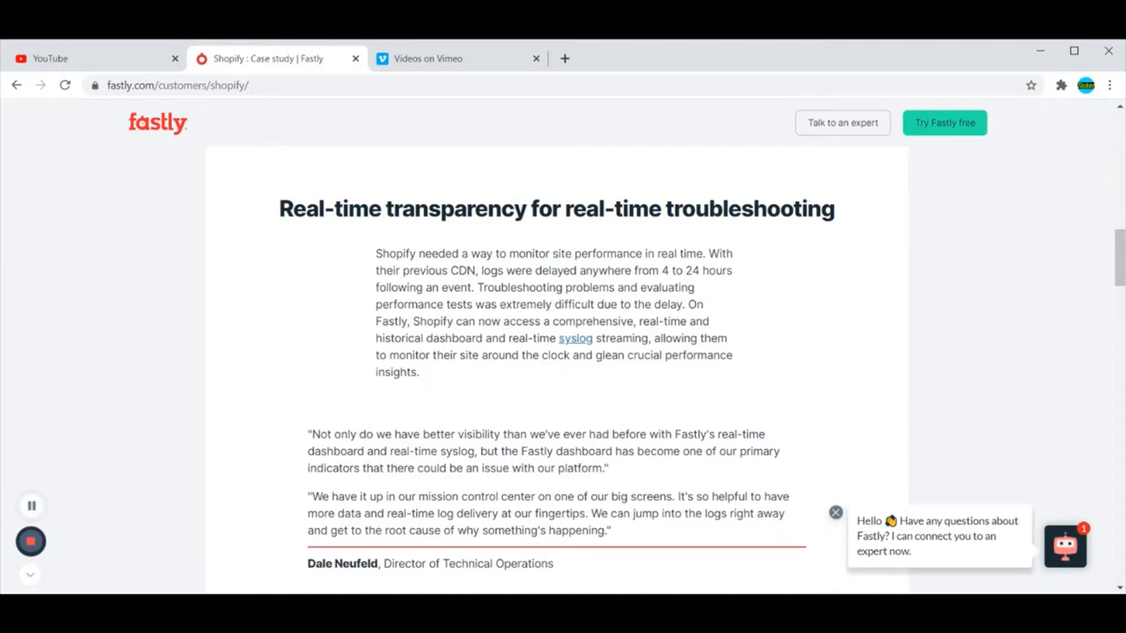
mouse_move(1059, 235)
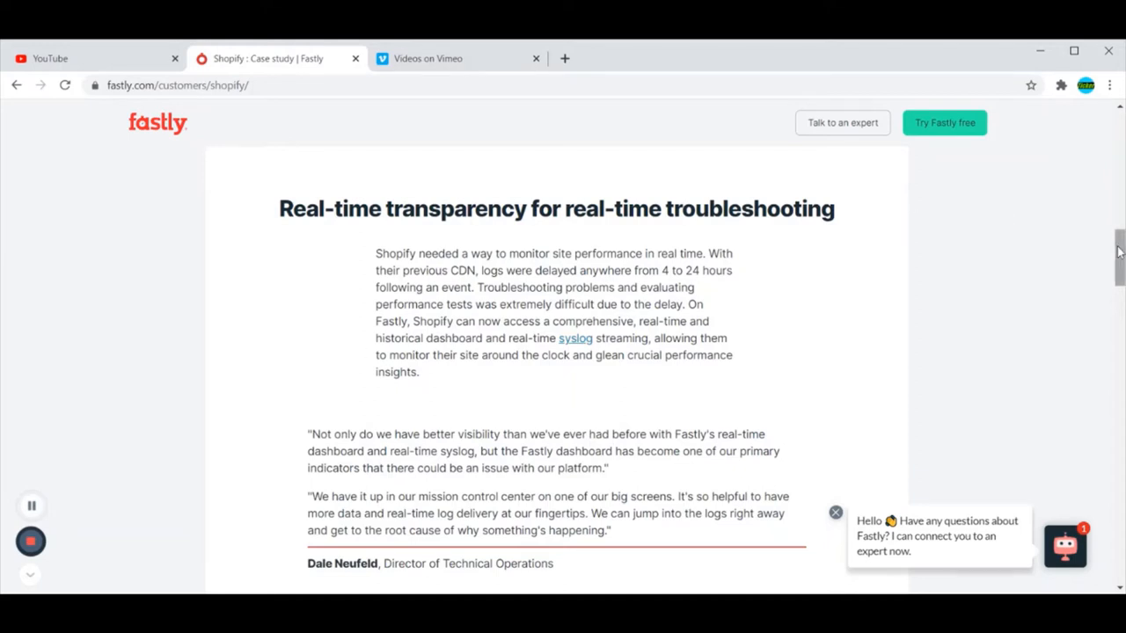
scroll("down", 3)
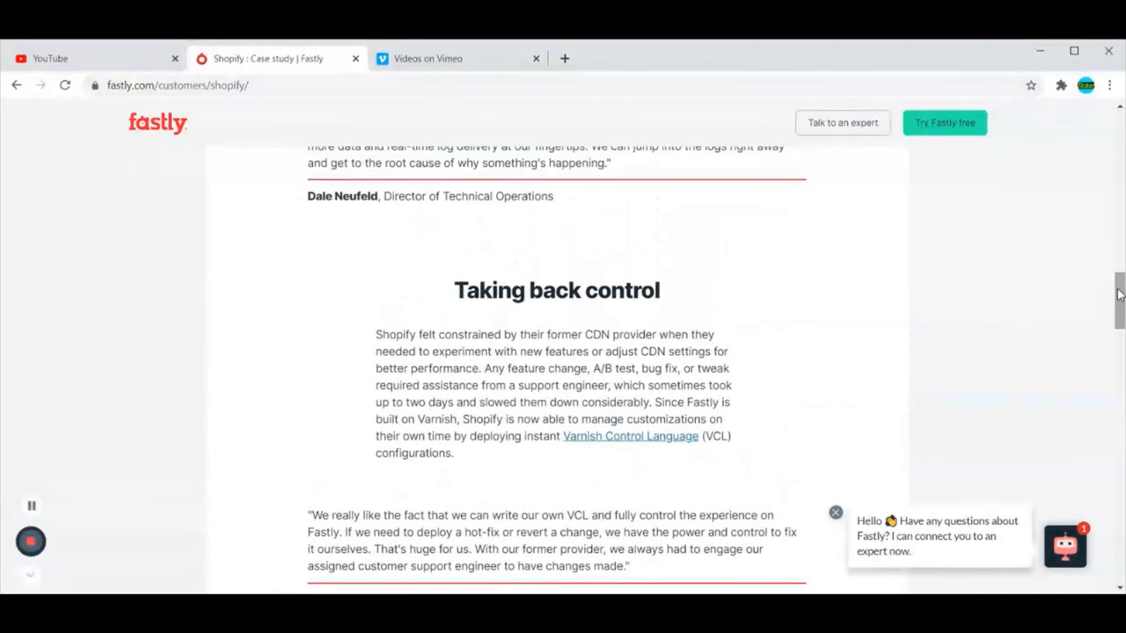
mouse_move(1084, 324)
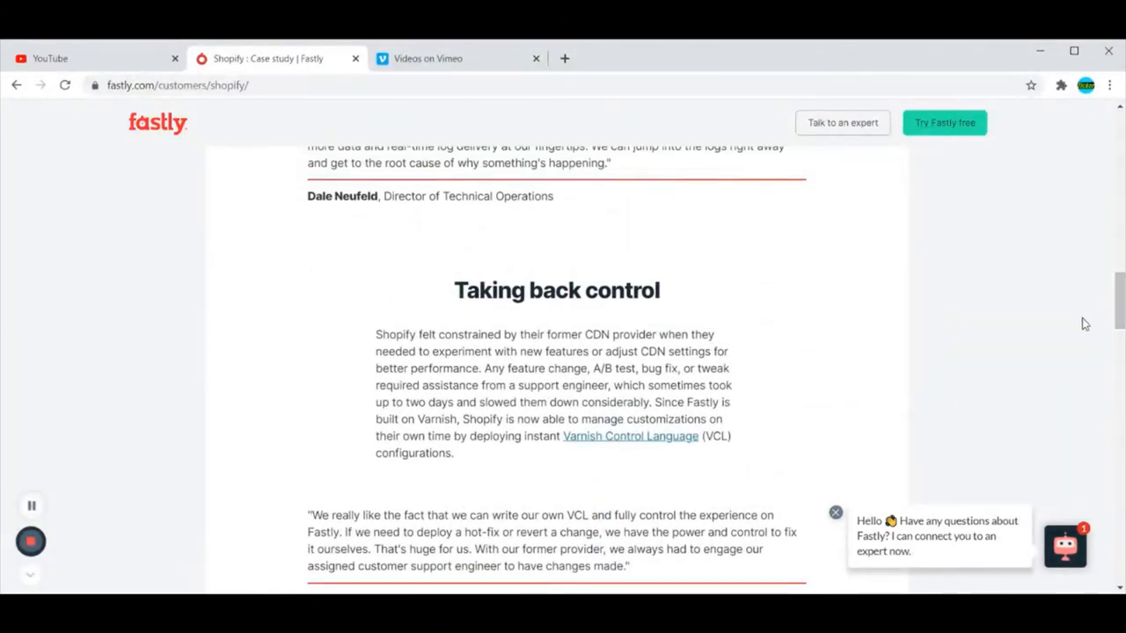
scroll("down", 3)
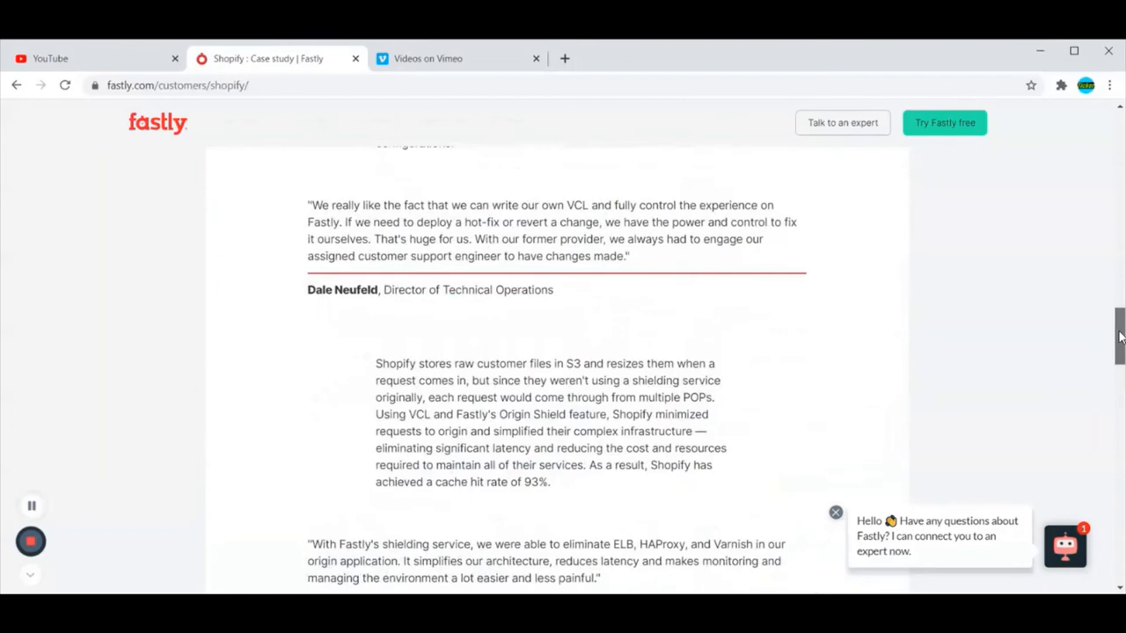
scroll("down", 3)
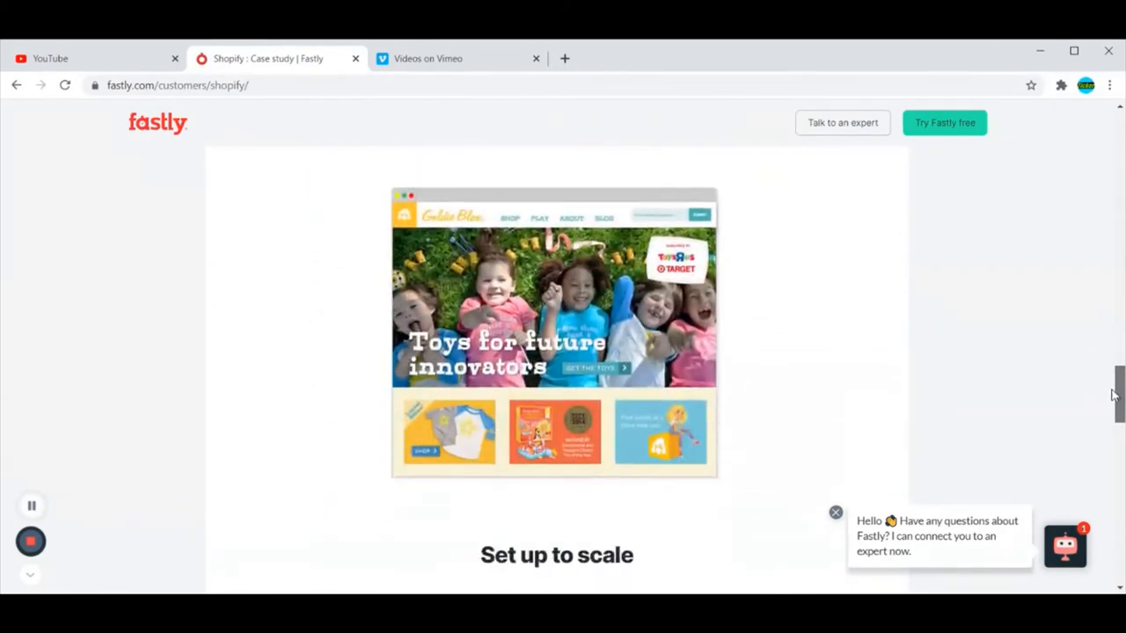
scroll("down", 3)
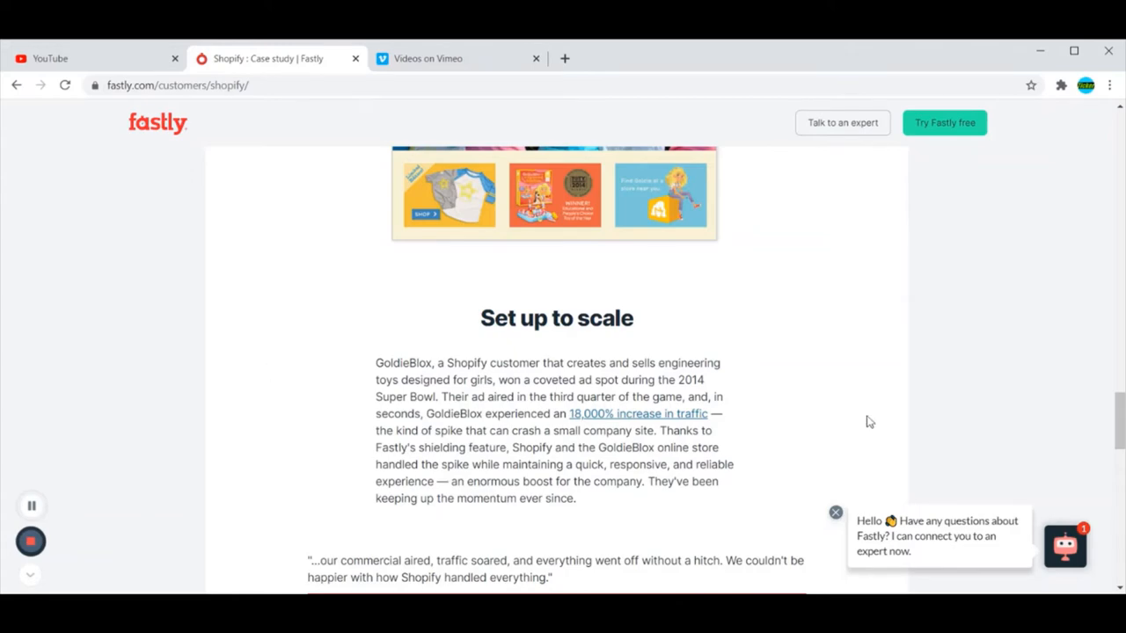
scroll("down", 3)
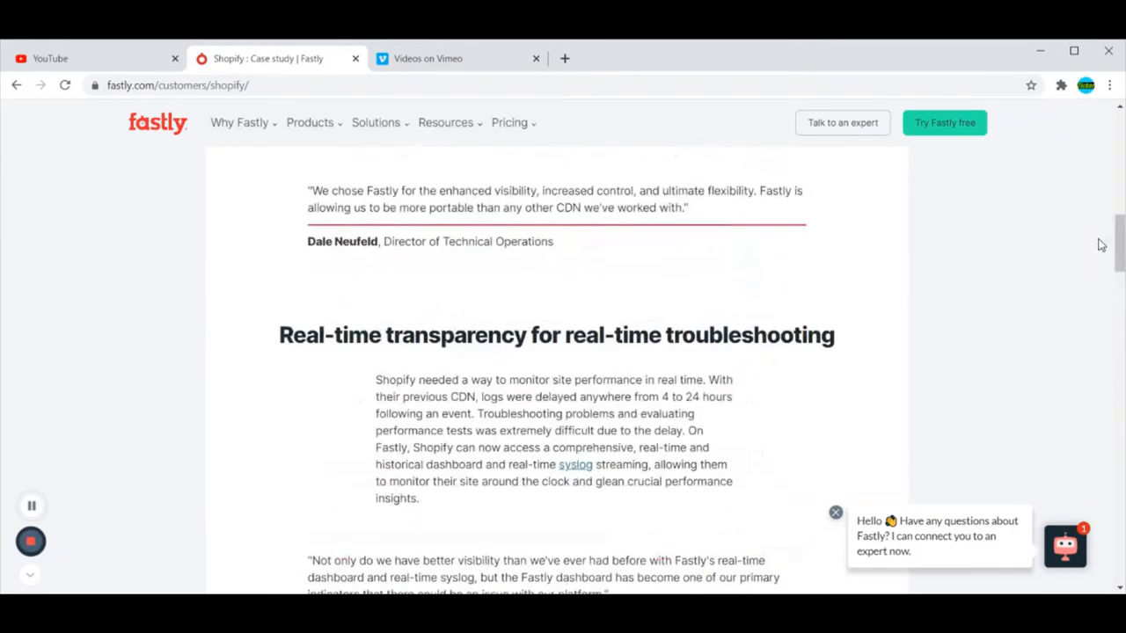
scroll("up", 3)
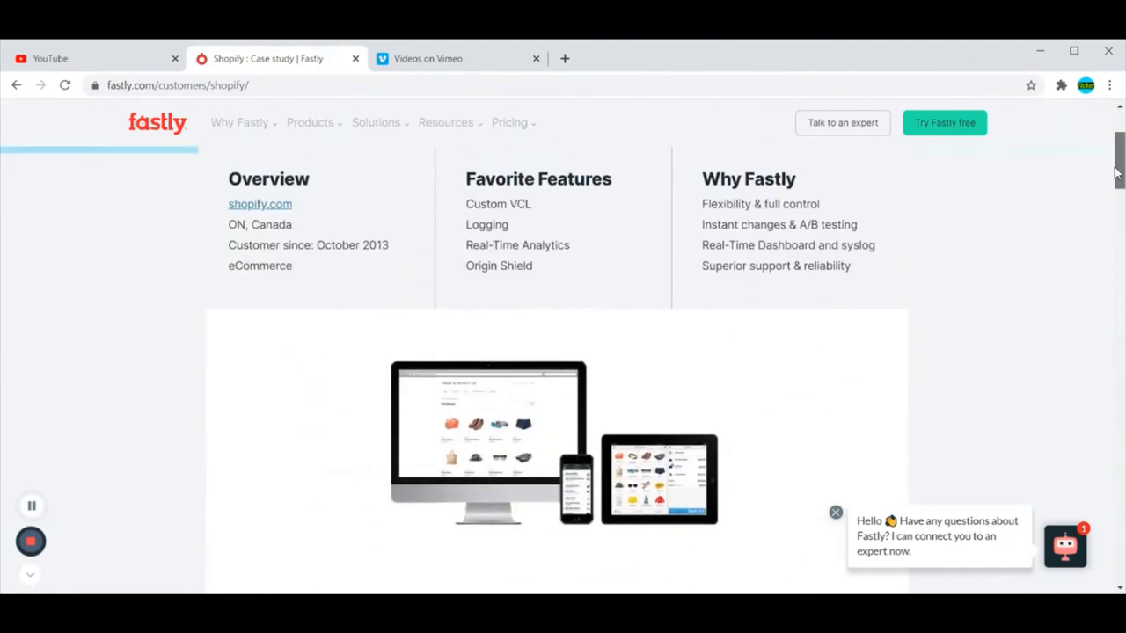
scroll("up", 3)
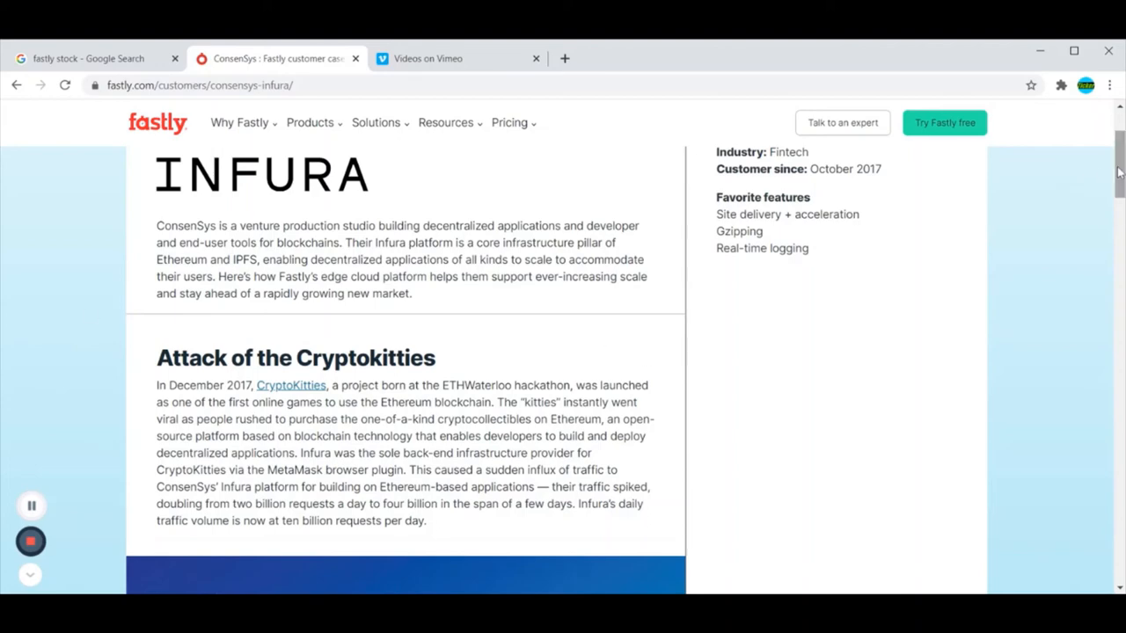
scroll("down", 3)
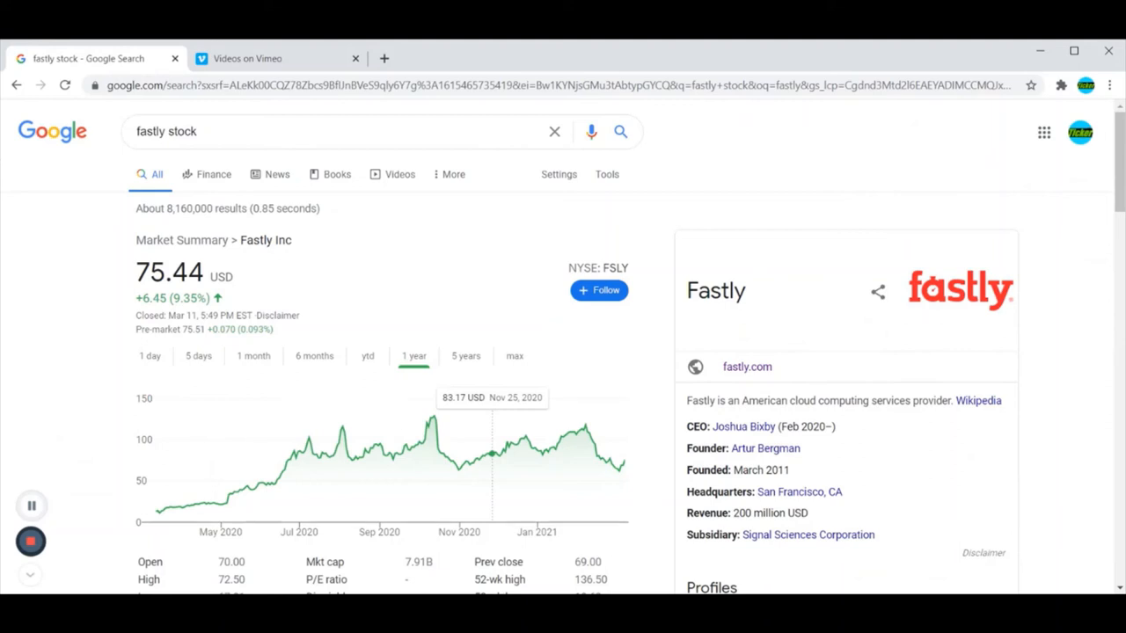
mouse_move(343, 256)
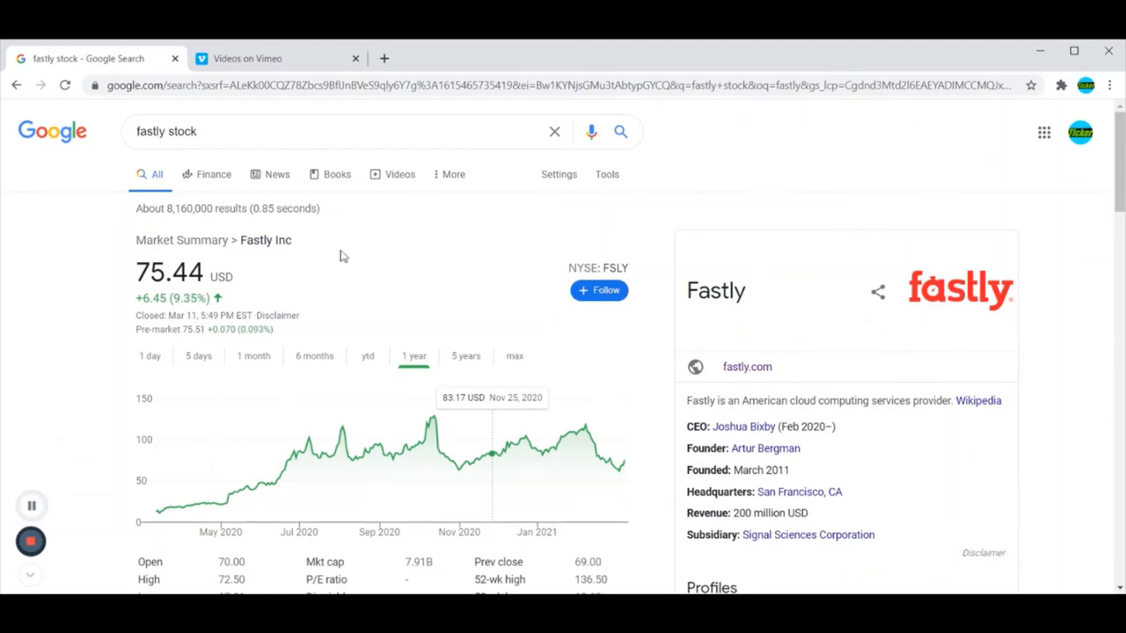
mouse_move(433, 418)
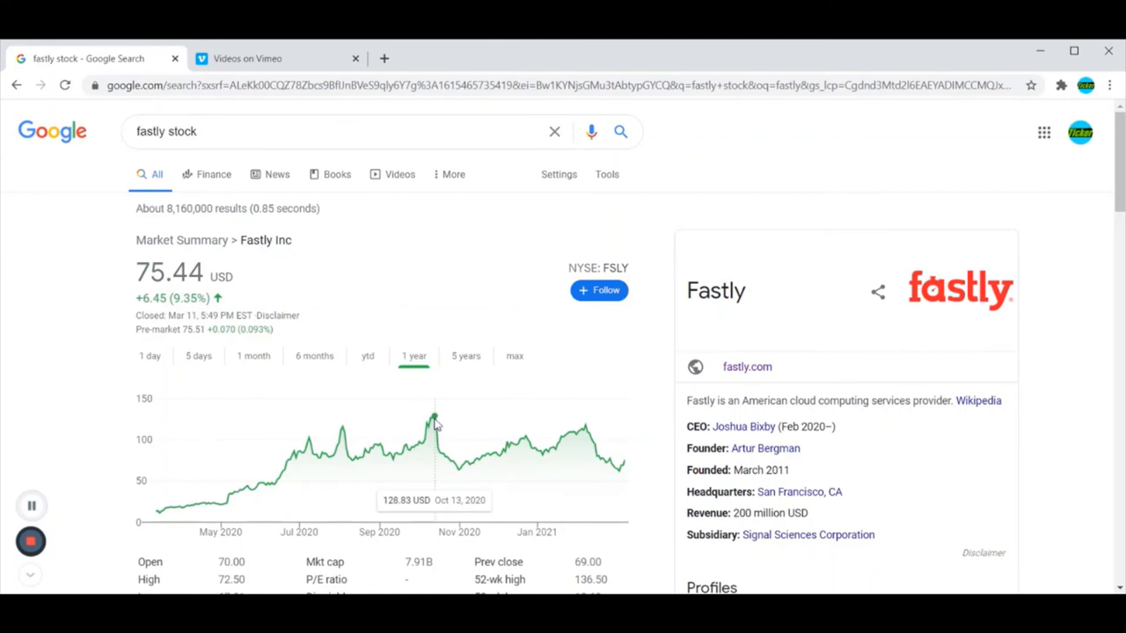
mouse_move(436, 424)
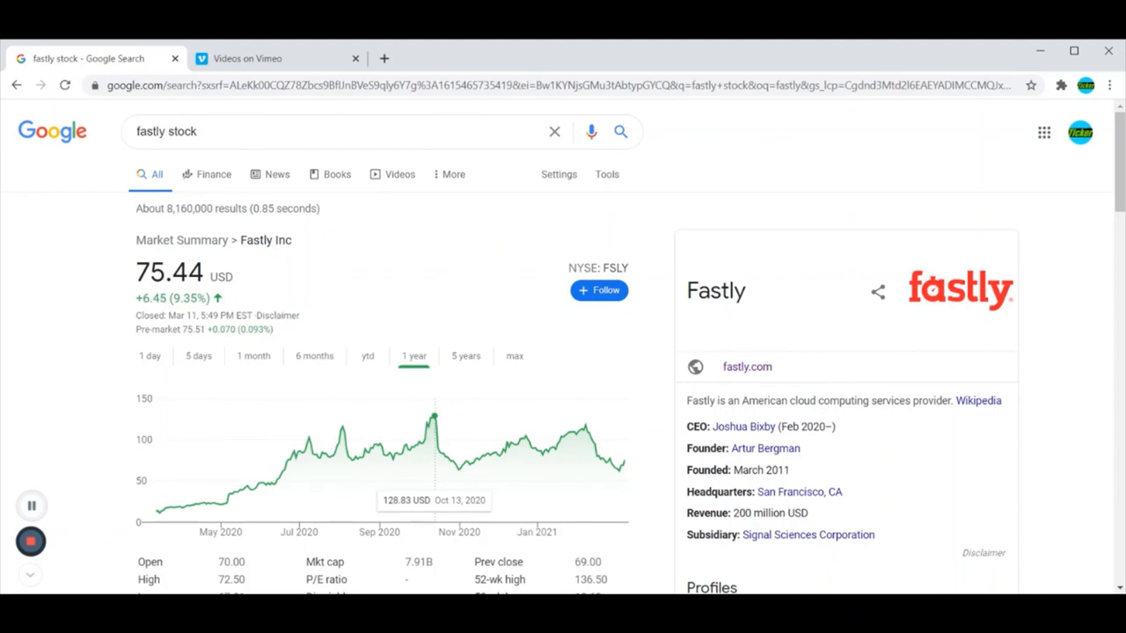
mouse_move(431, 418)
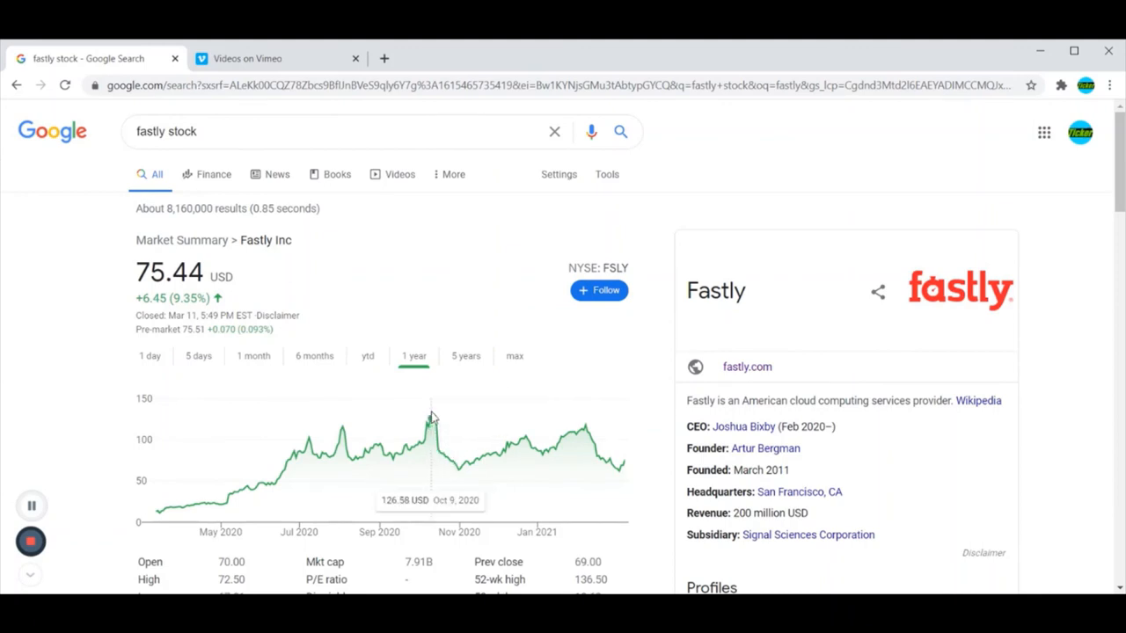
mouse_move(444, 423)
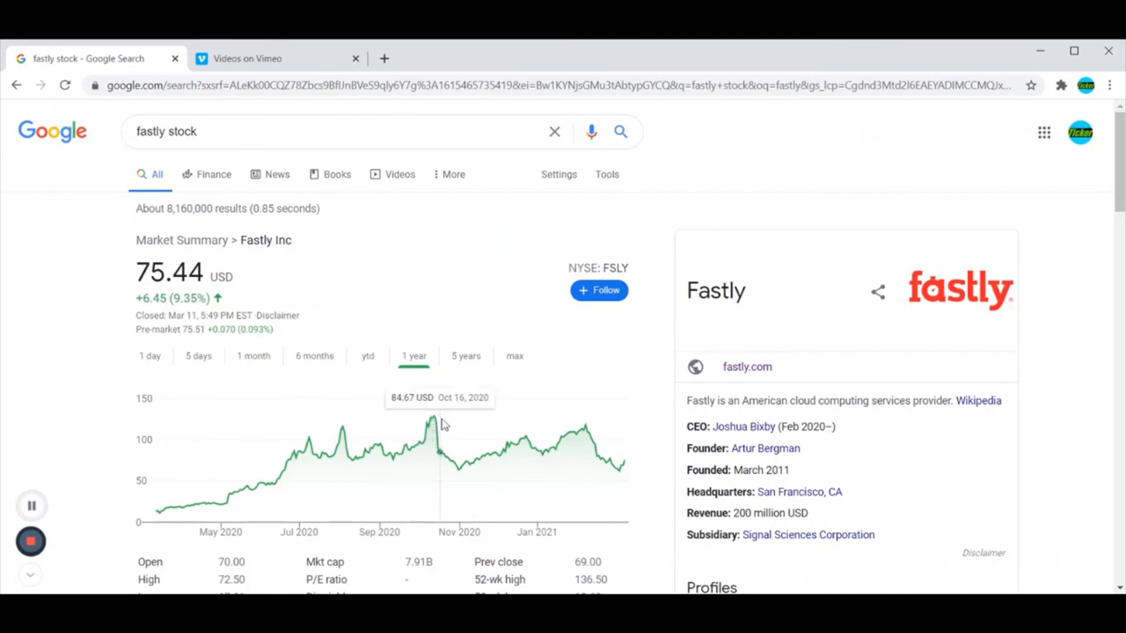
mouse_move(570, 436)
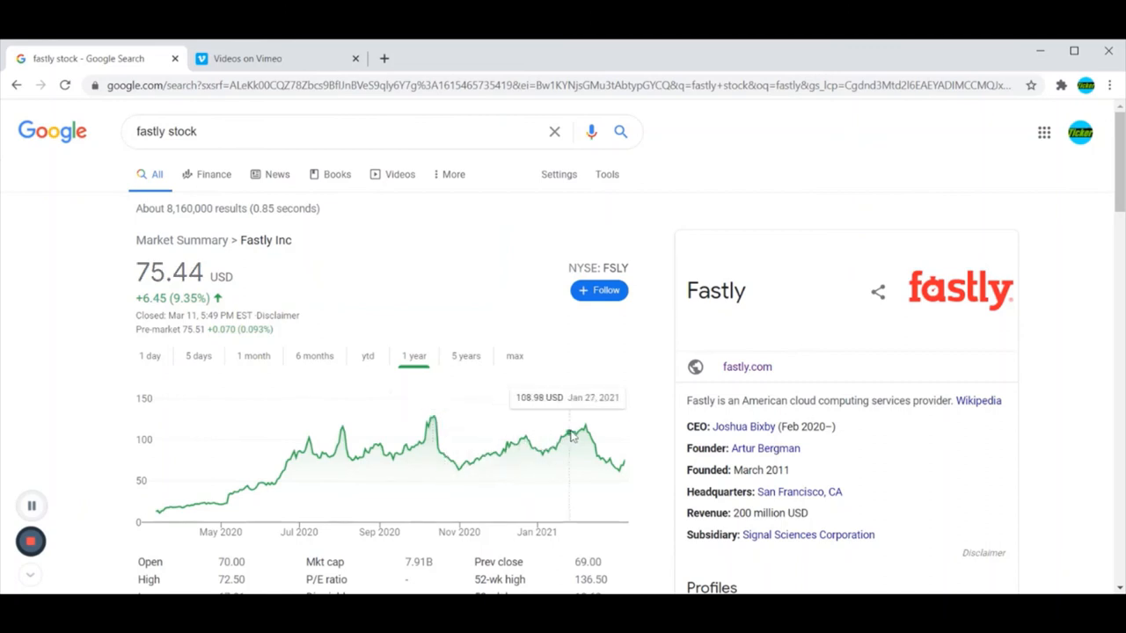
mouse_move(587, 431)
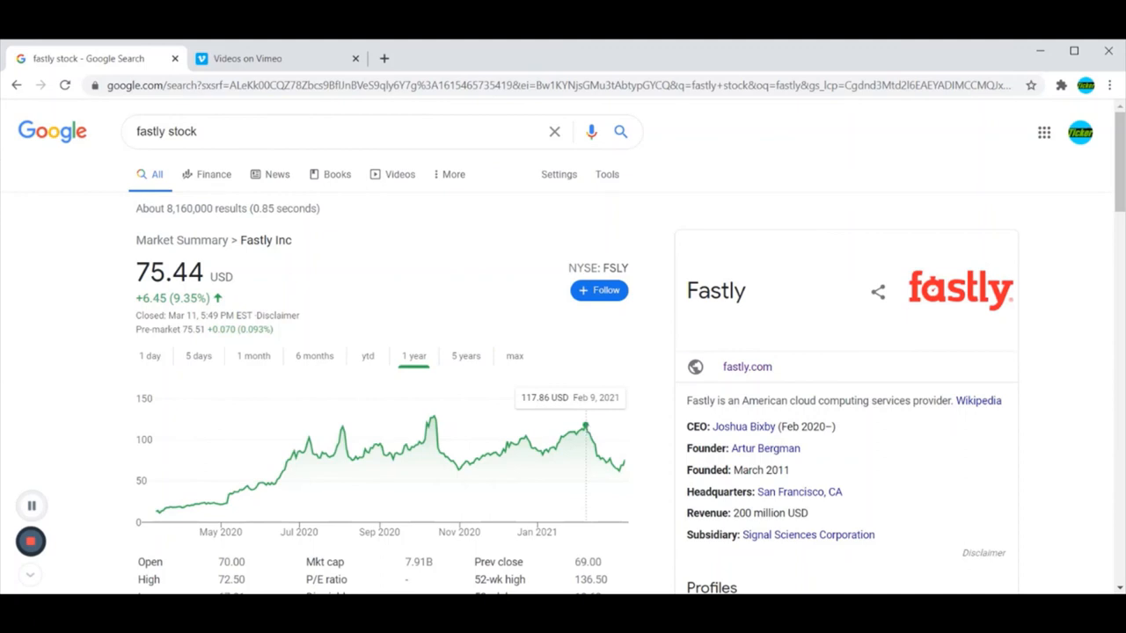
mouse_move(622, 466)
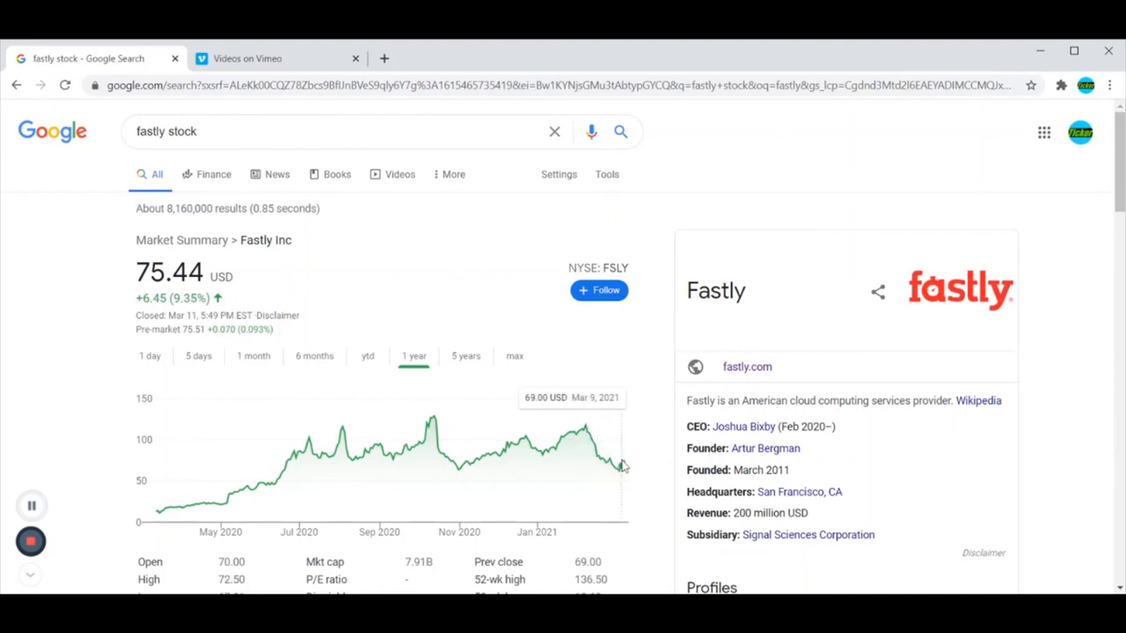
mouse_move(458, 472)
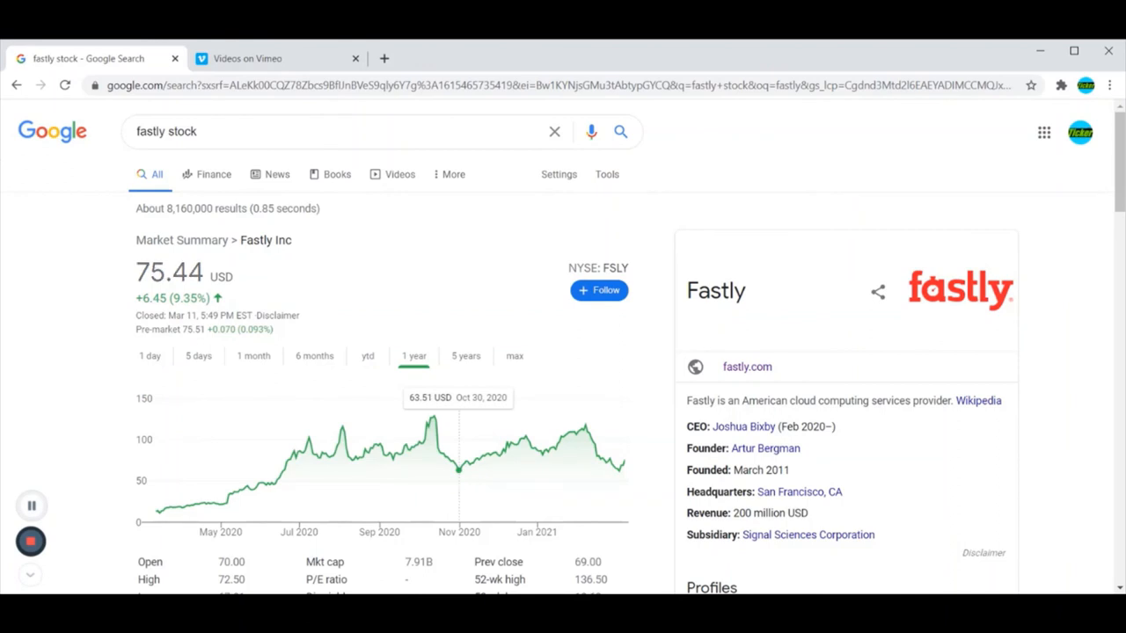
mouse_move(616, 462)
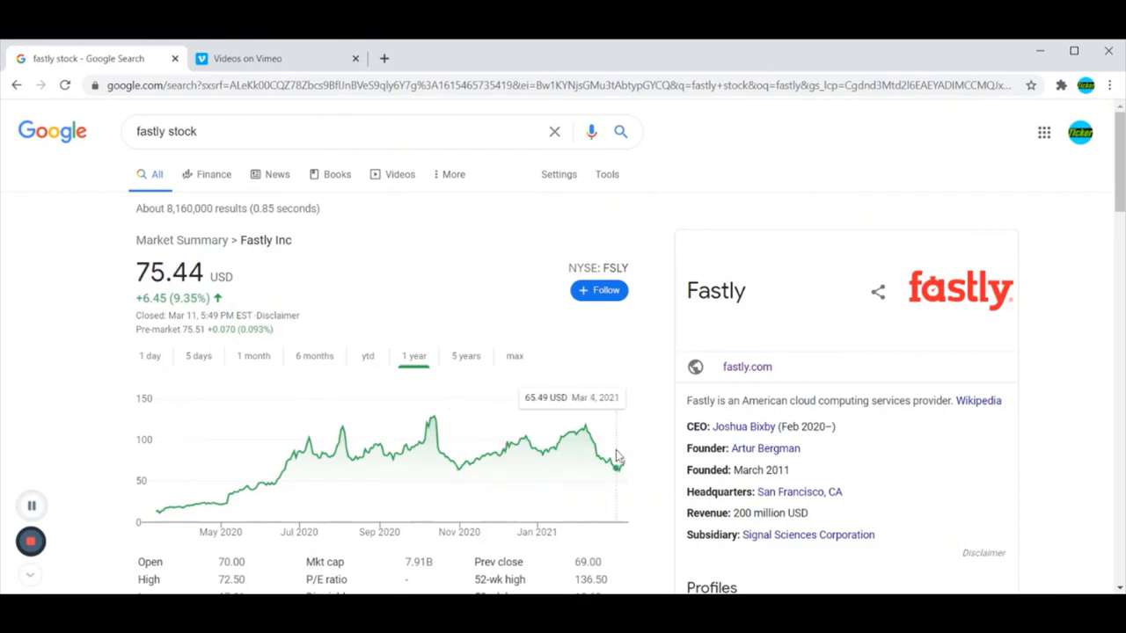
mouse_move(488, 440)
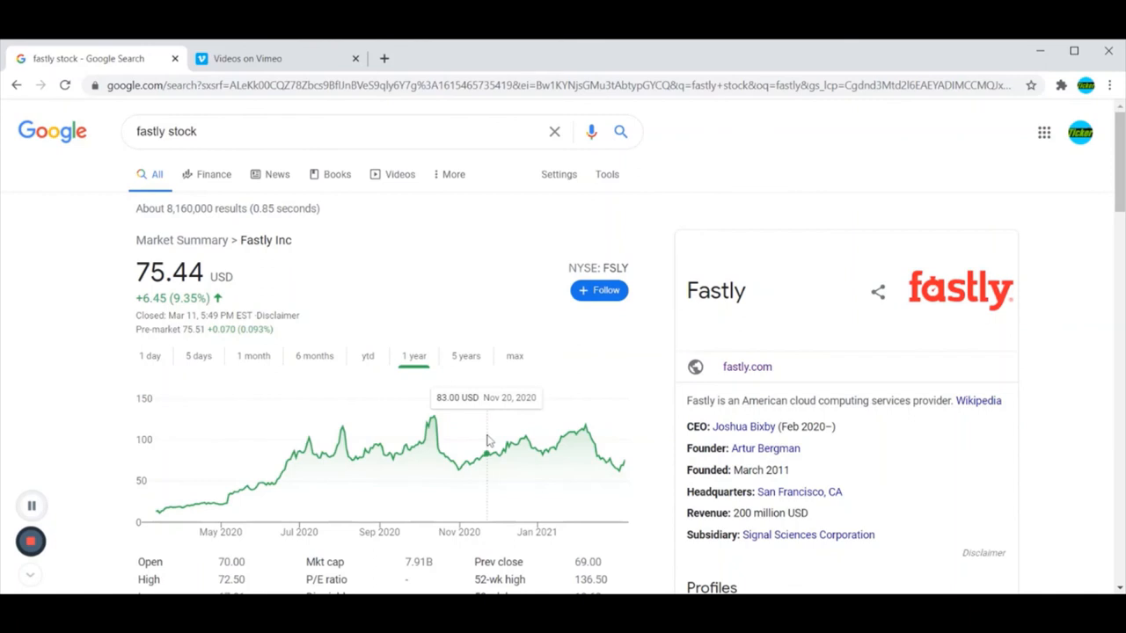